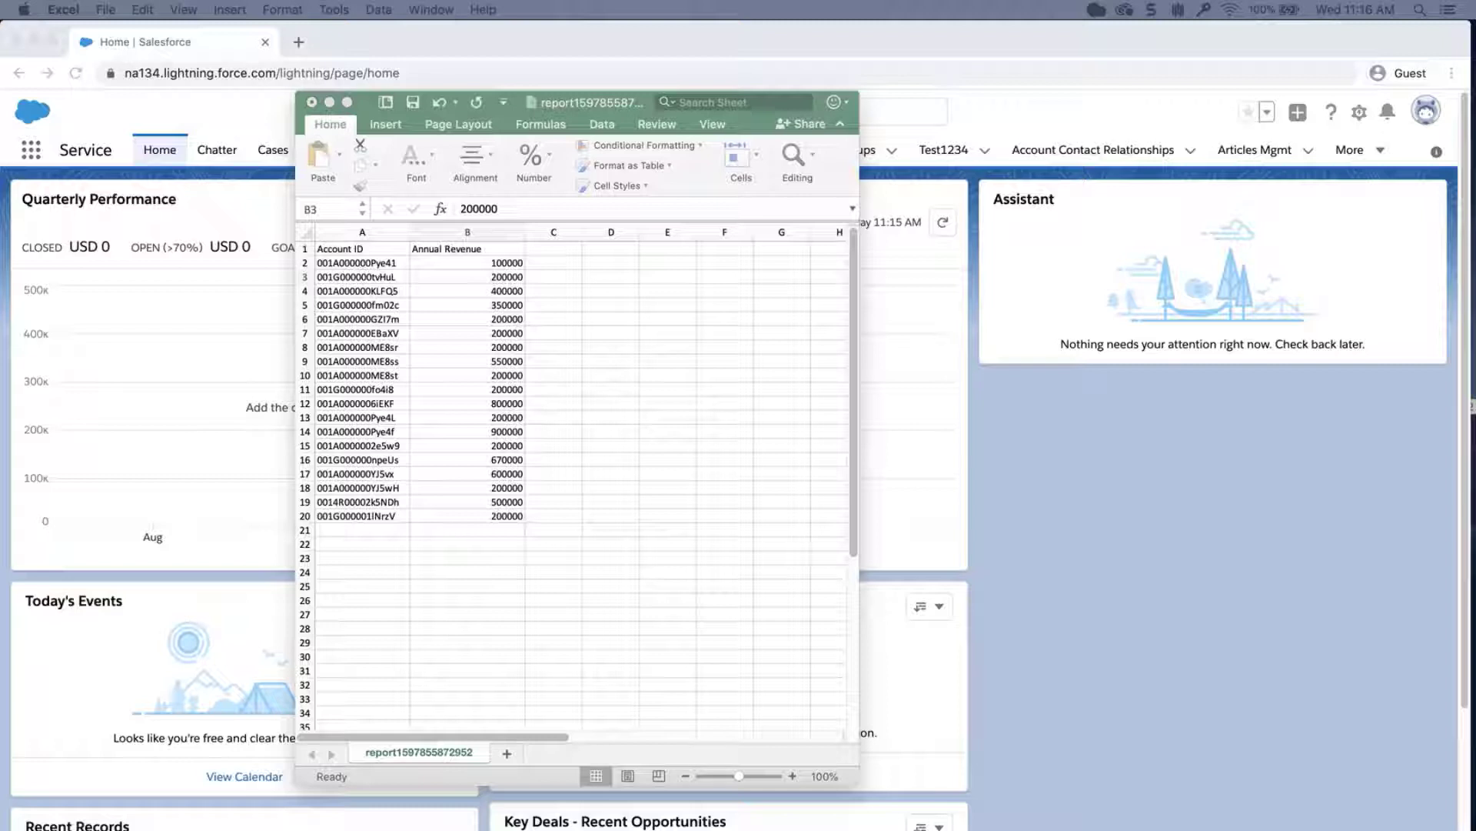
Clear the Annual Revenue cells B2:B20 and save the report in CSV UTF-8 format
{"action": "left_click", "coordinate": [466, 263]}
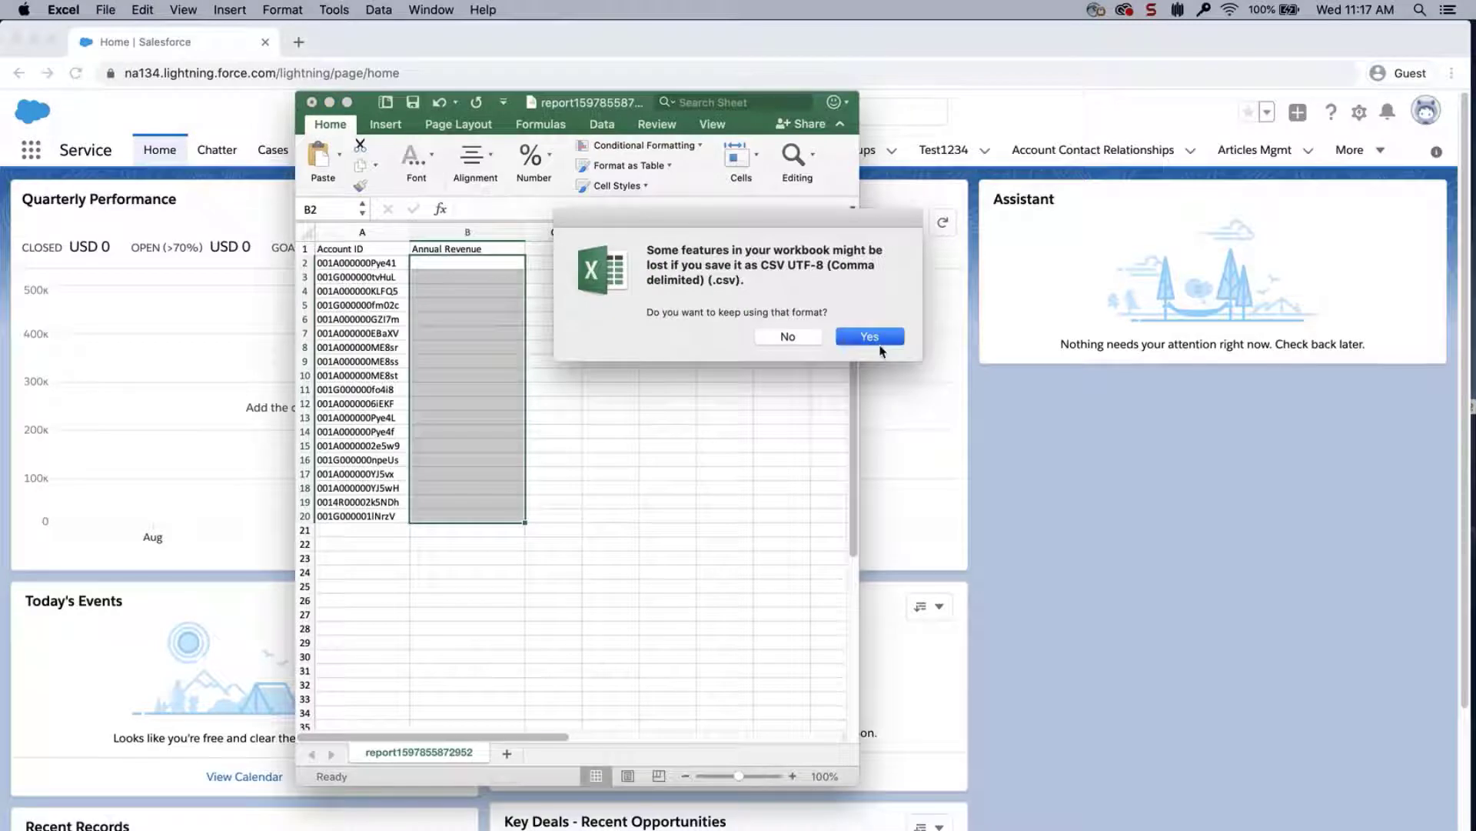
{"action": "left_click", "coordinate": [867, 336]}
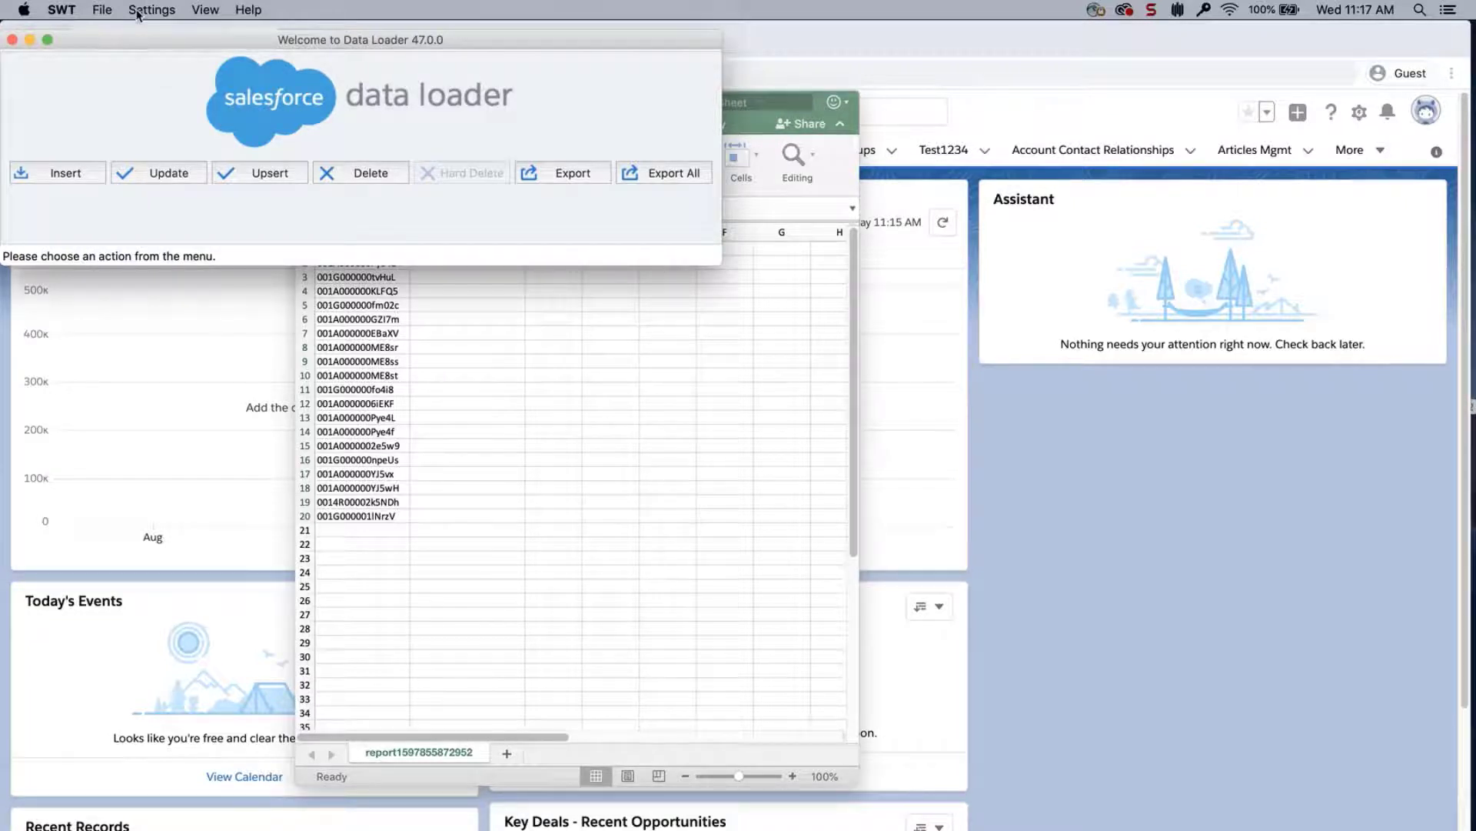
Enable the Insert null values setting in Data Loader settings and save it
{"action": "left_click", "coordinate": [152, 9]}
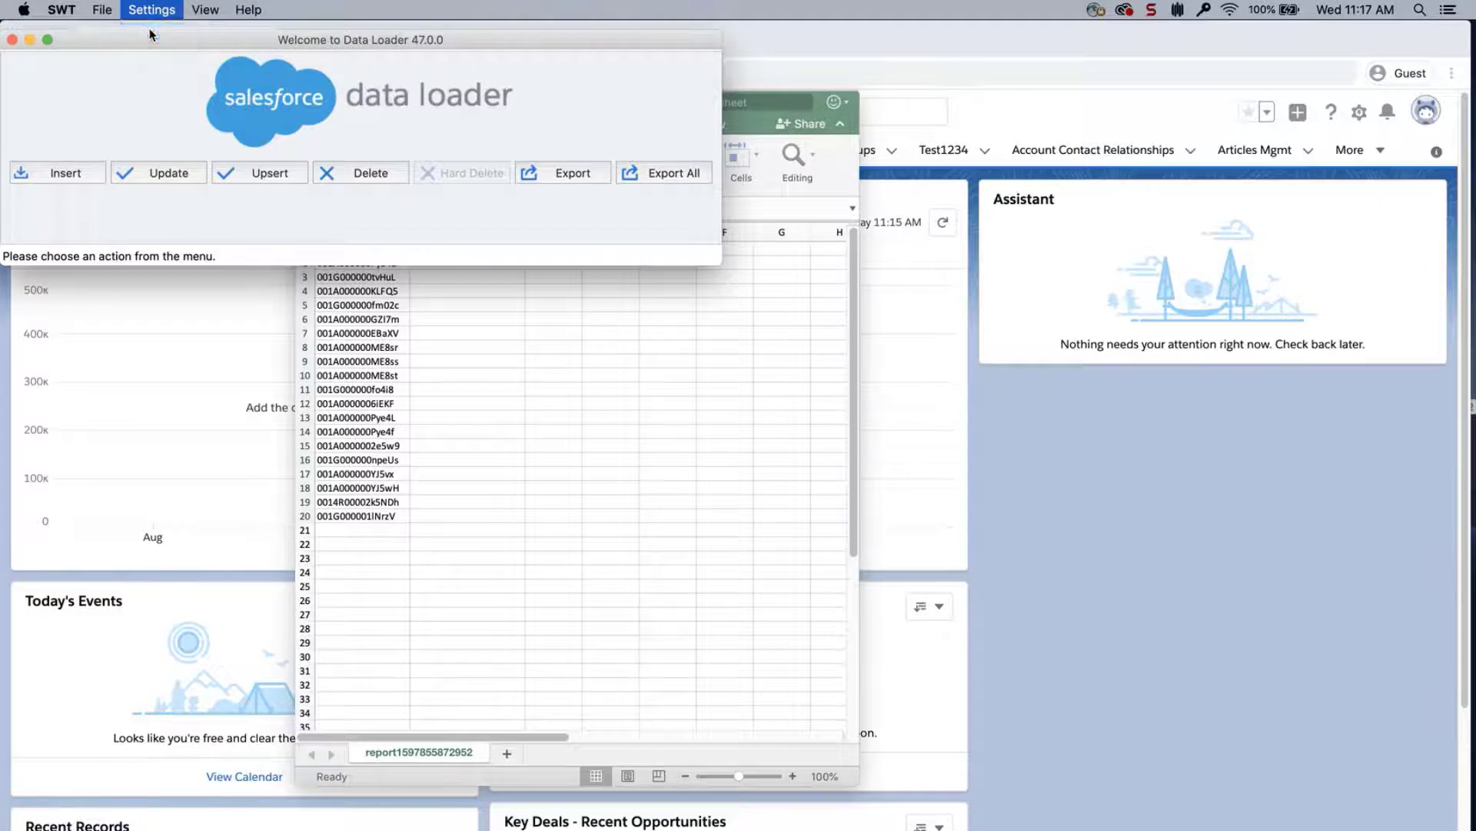
{"action": "left_click", "coordinate": [151, 10]}
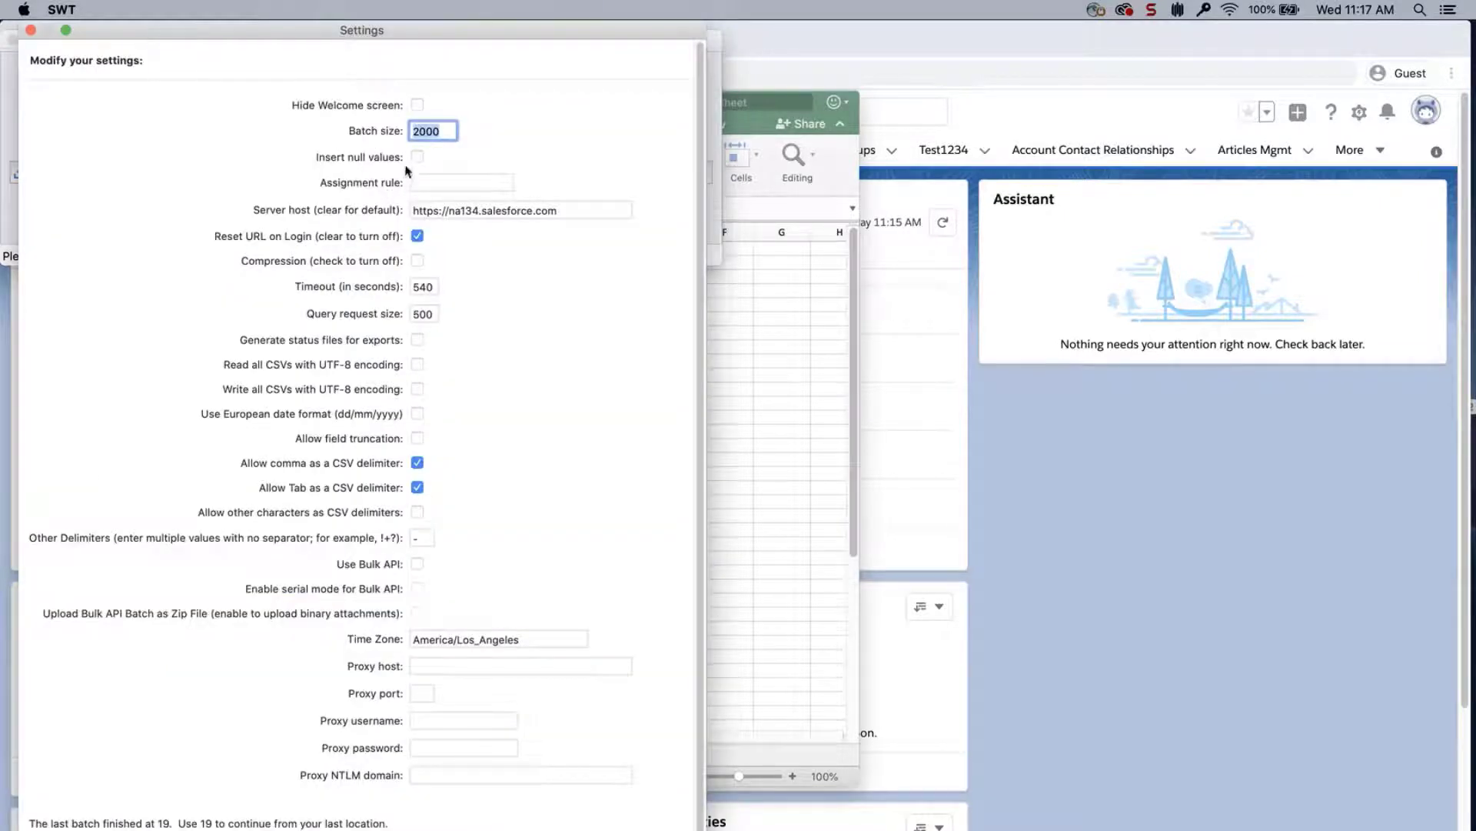
{"action": "left_click", "coordinate": [417, 157]}
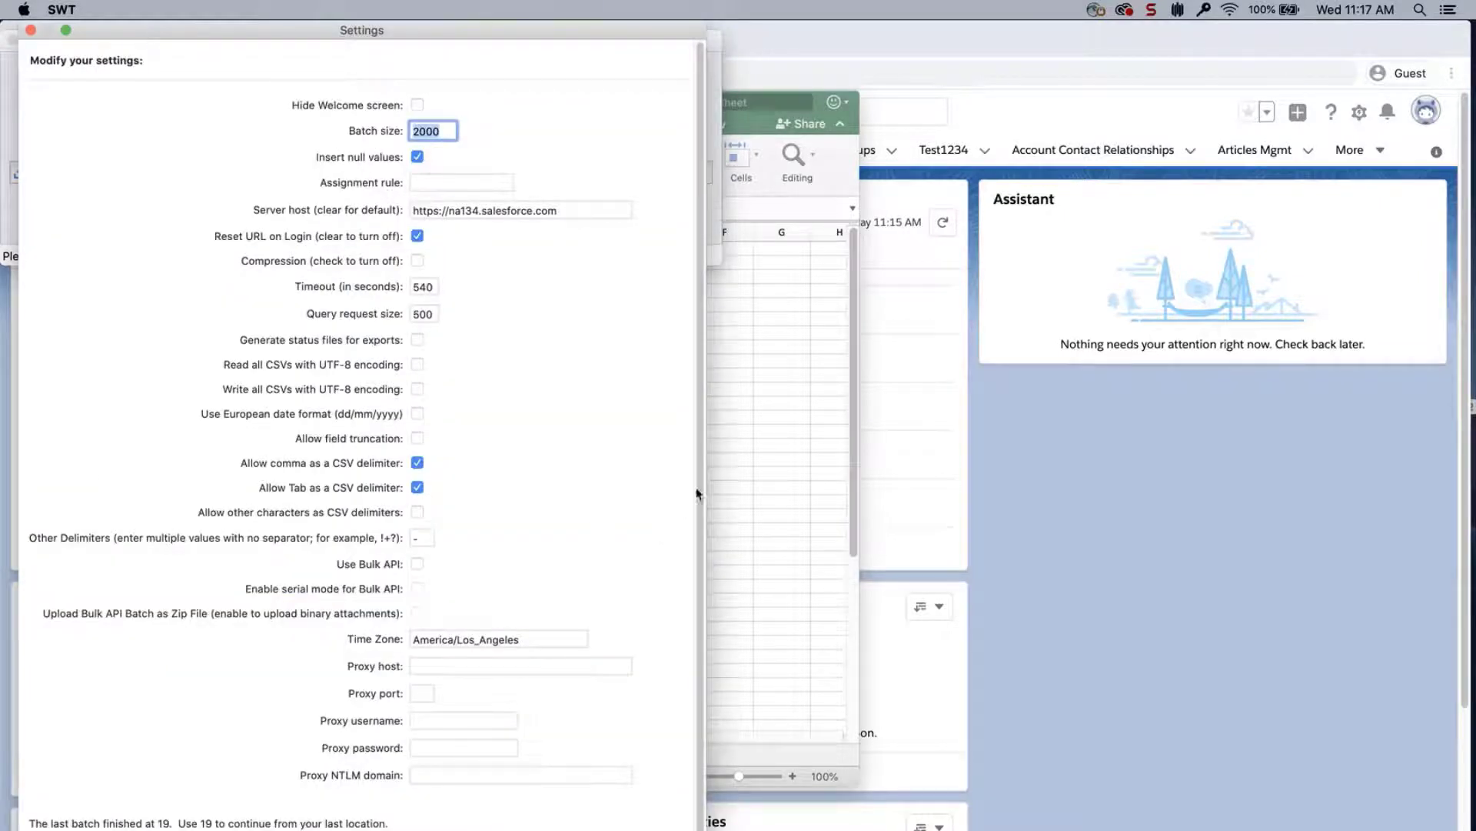
{"action": "scroll", "scroll_direction": "down", "scroll_amount": 3}
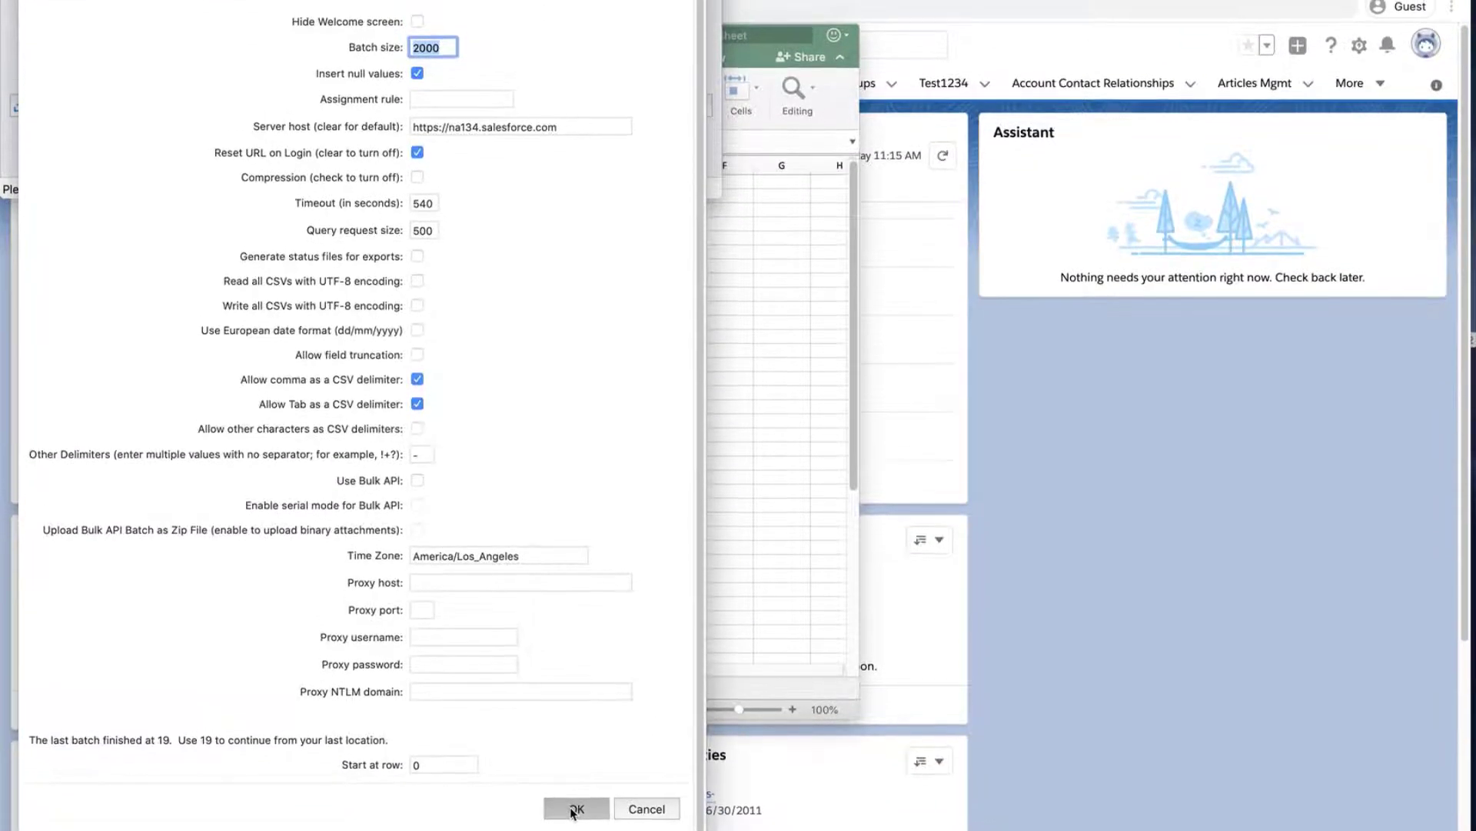
{"action": "left_click", "coordinate": [575, 808]}
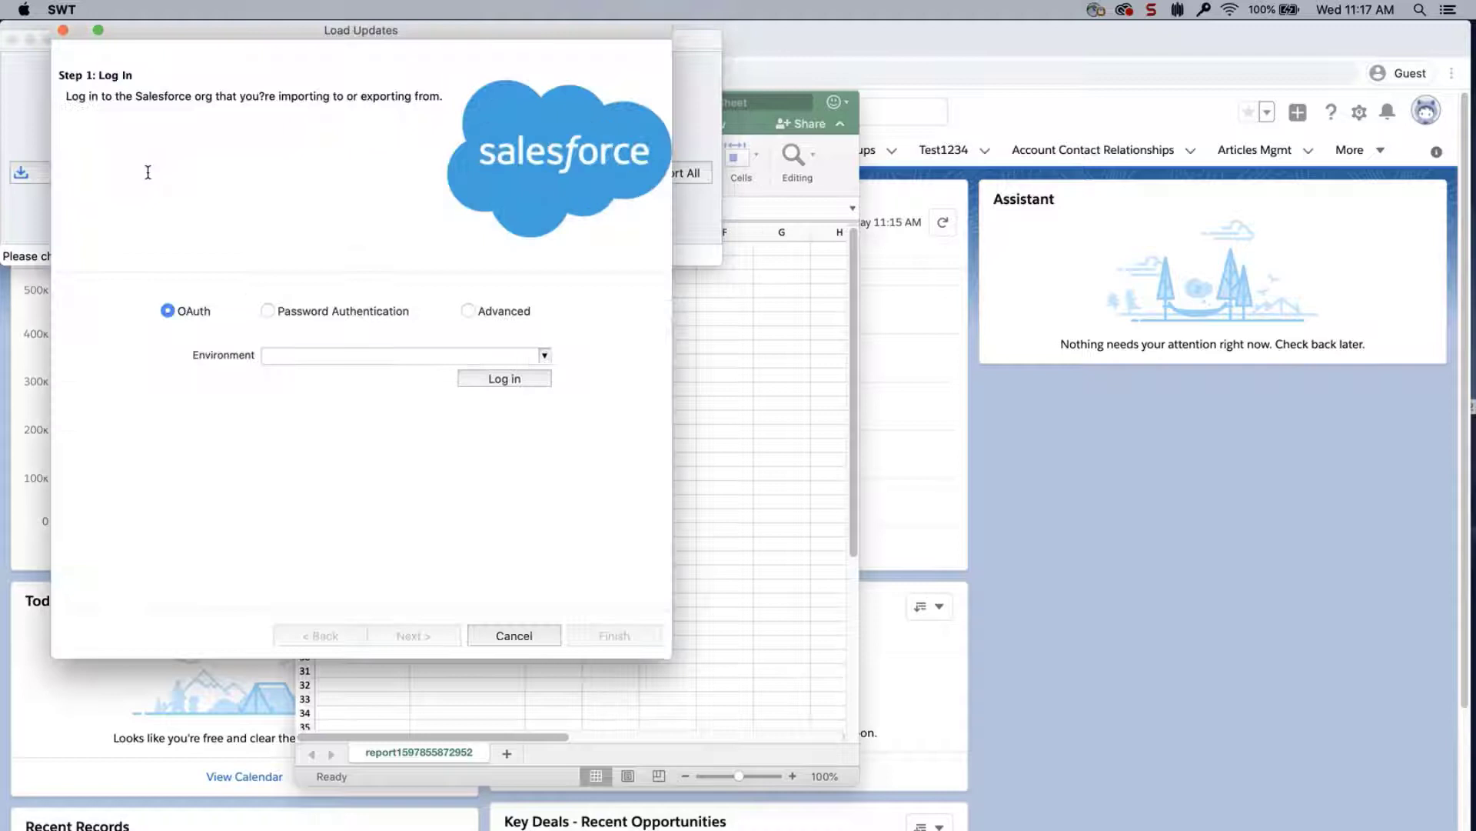
Log in to the Salesforce org using Password Authentication and continue to object selection
{"action": "left_click", "coordinate": [268, 311]}
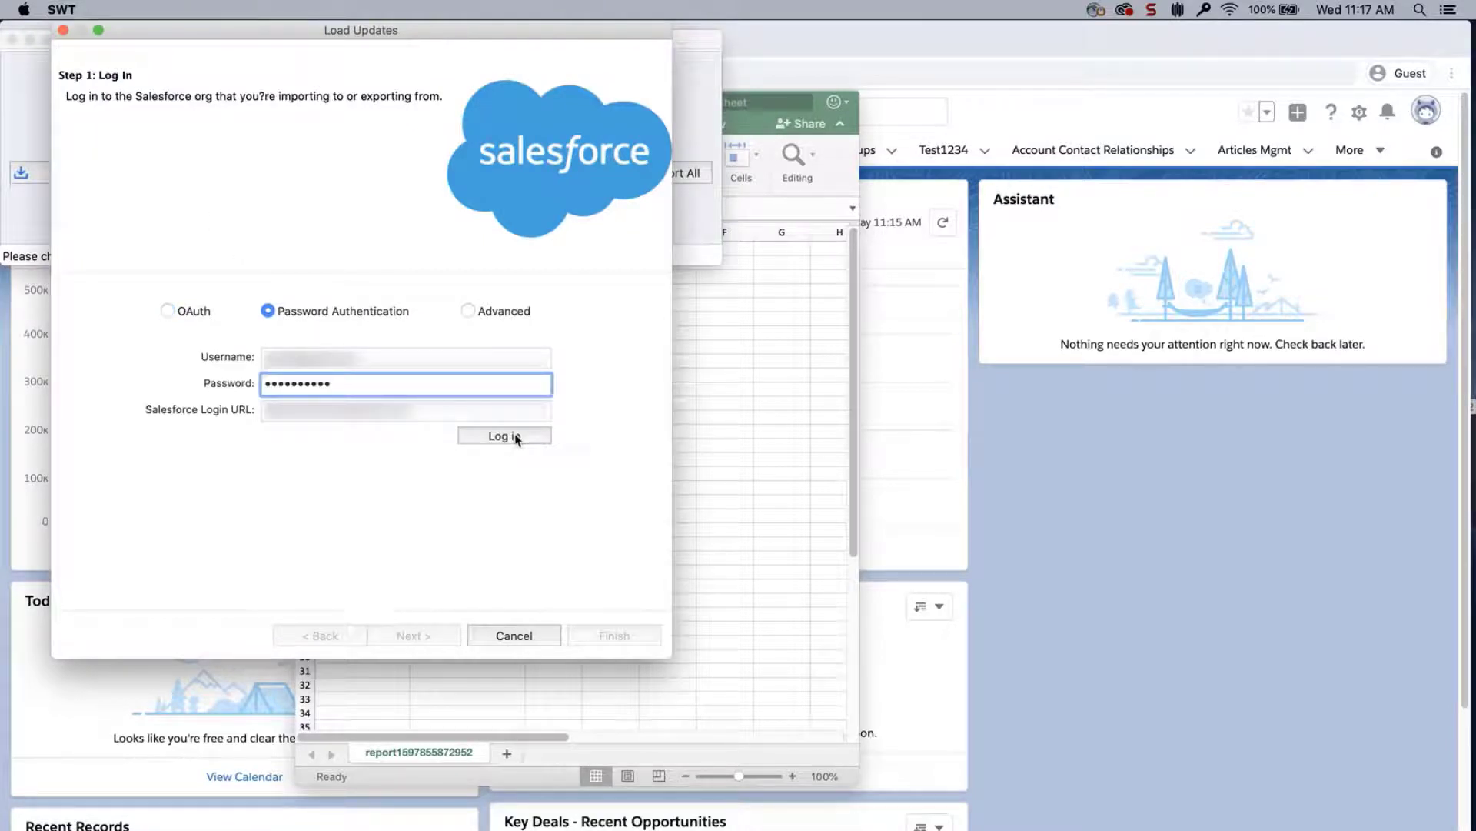
{"action": "left_click", "coordinate": [504, 435]}
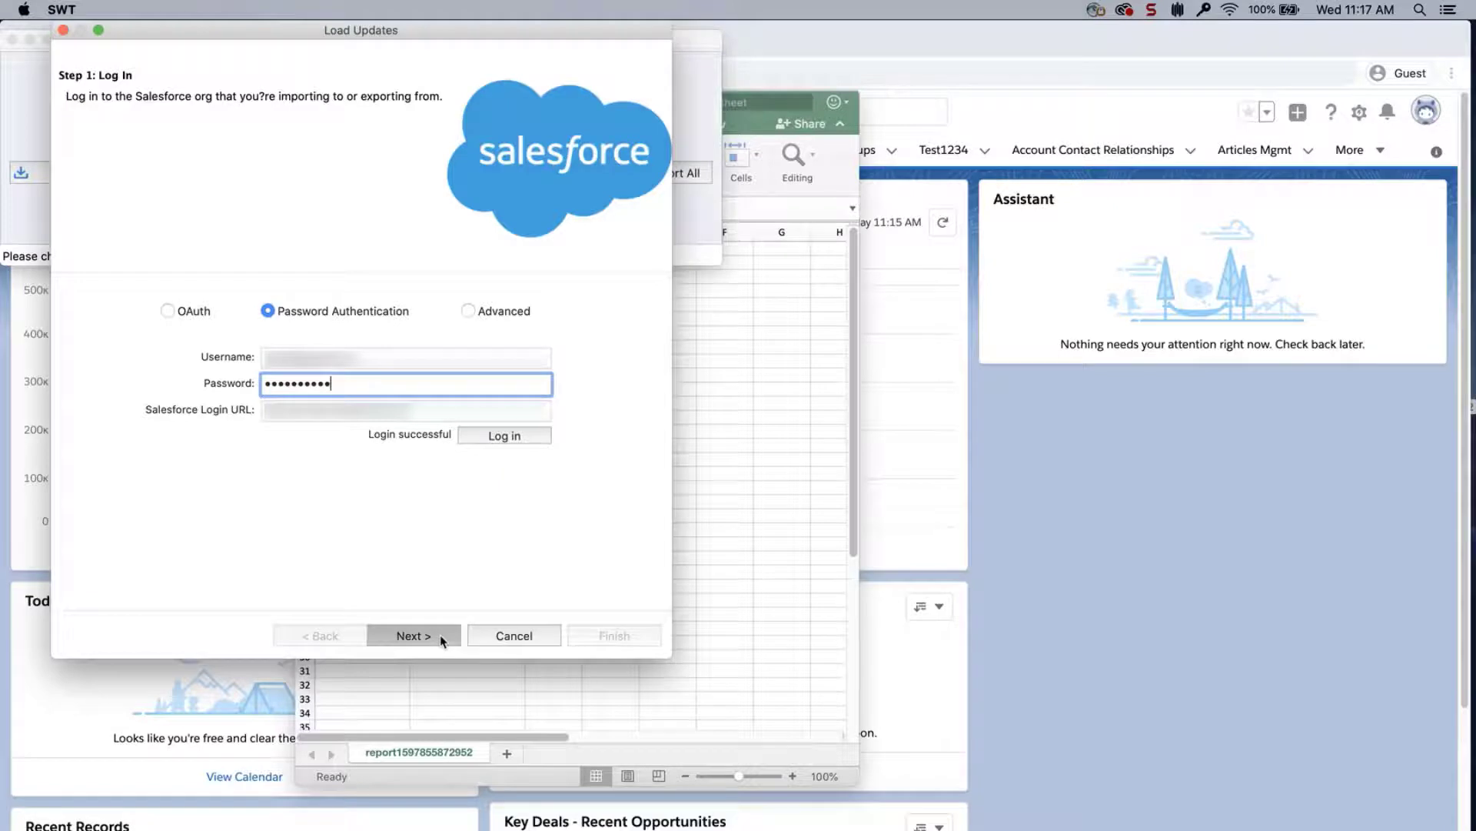
{"action": "left_click", "coordinate": [413, 634]}
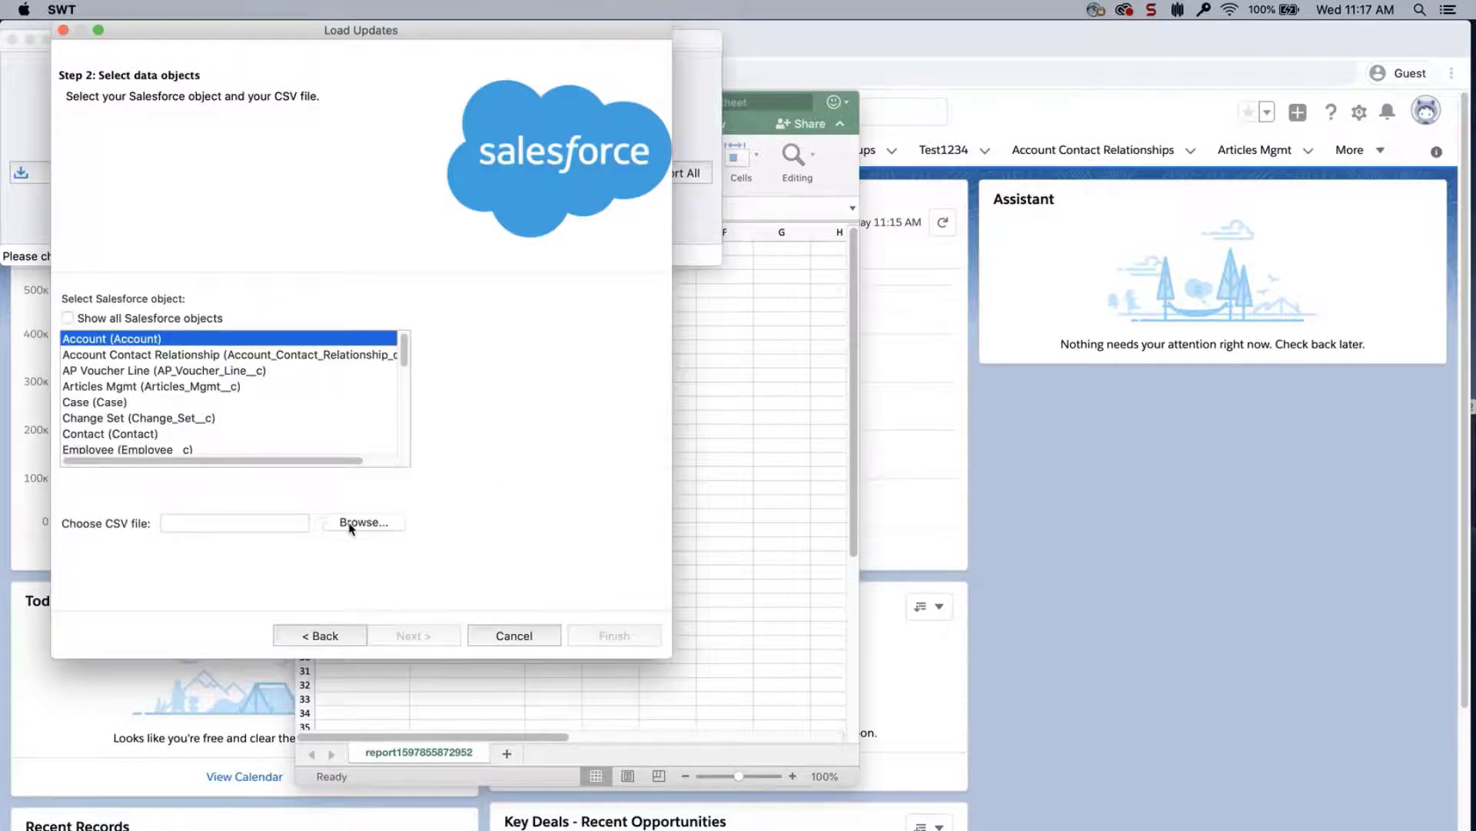
Choose the Desktop report CSV for Account and acknowledge the 19-record initialization
{"action": "left_click", "coordinate": [362, 522]}
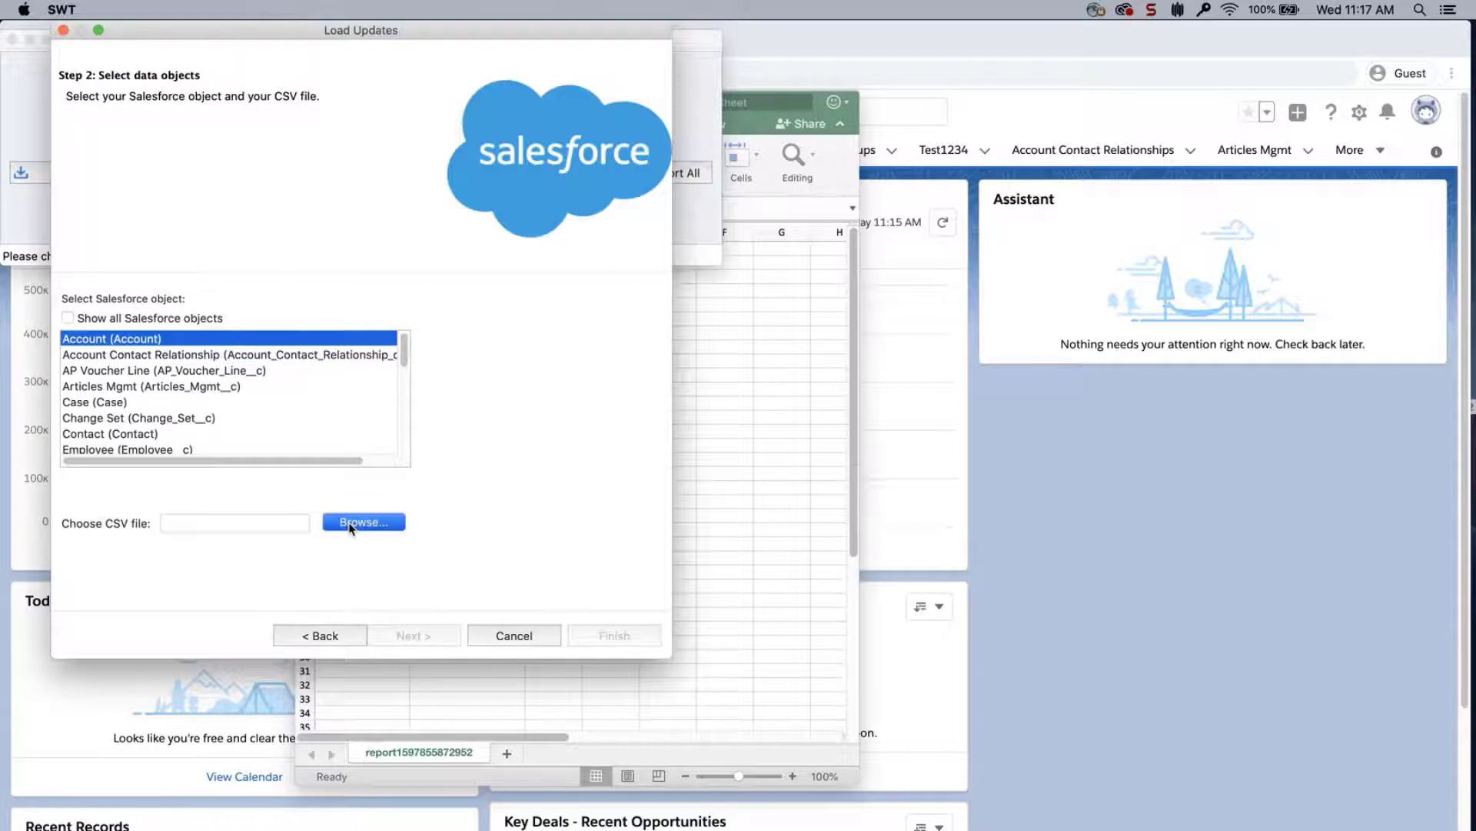
{"action": "left_click", "coordinate": [362, 522]}
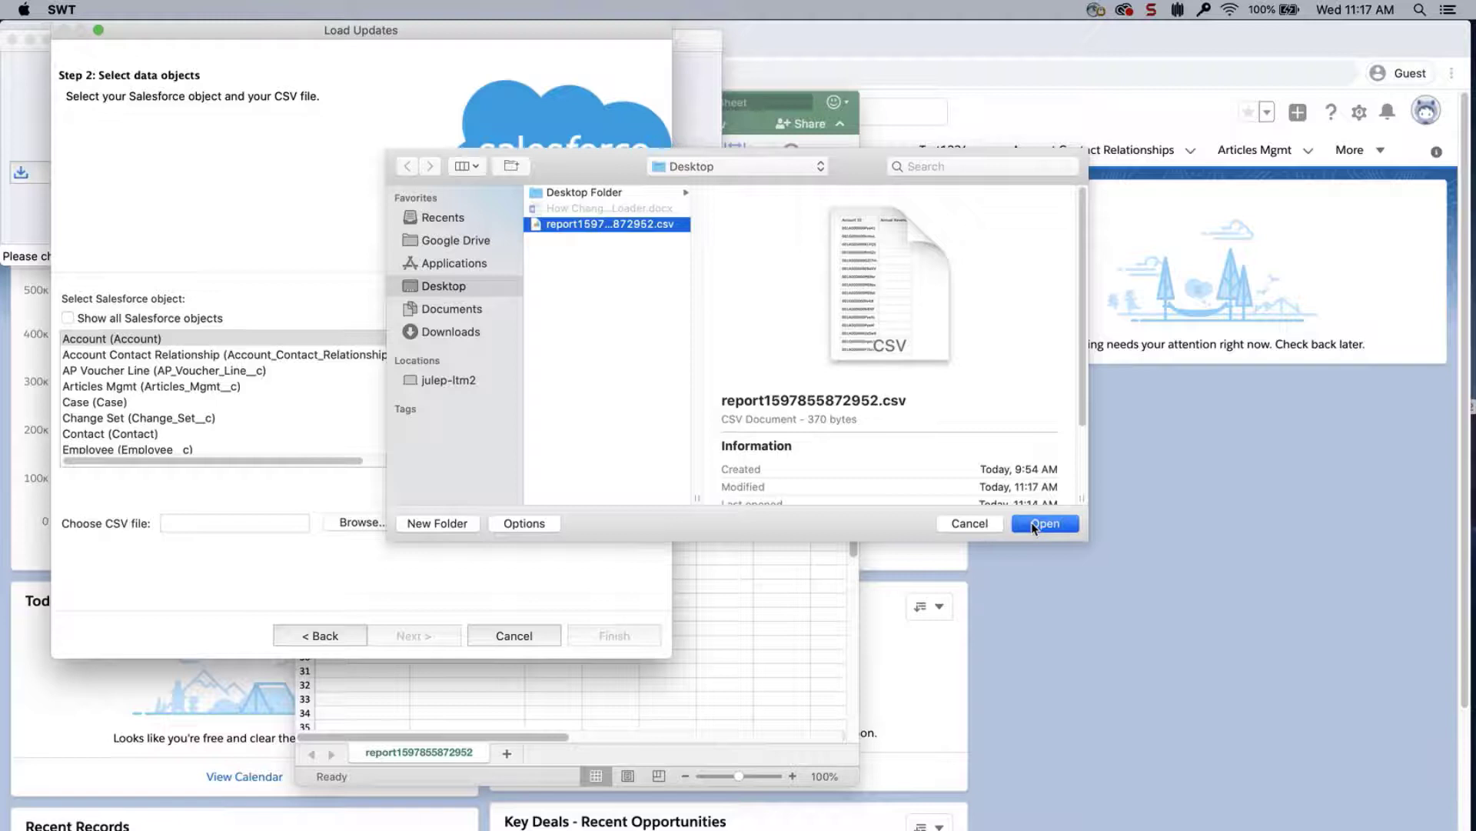
{"action": "left_click", "coordinate": [1044, 523]}
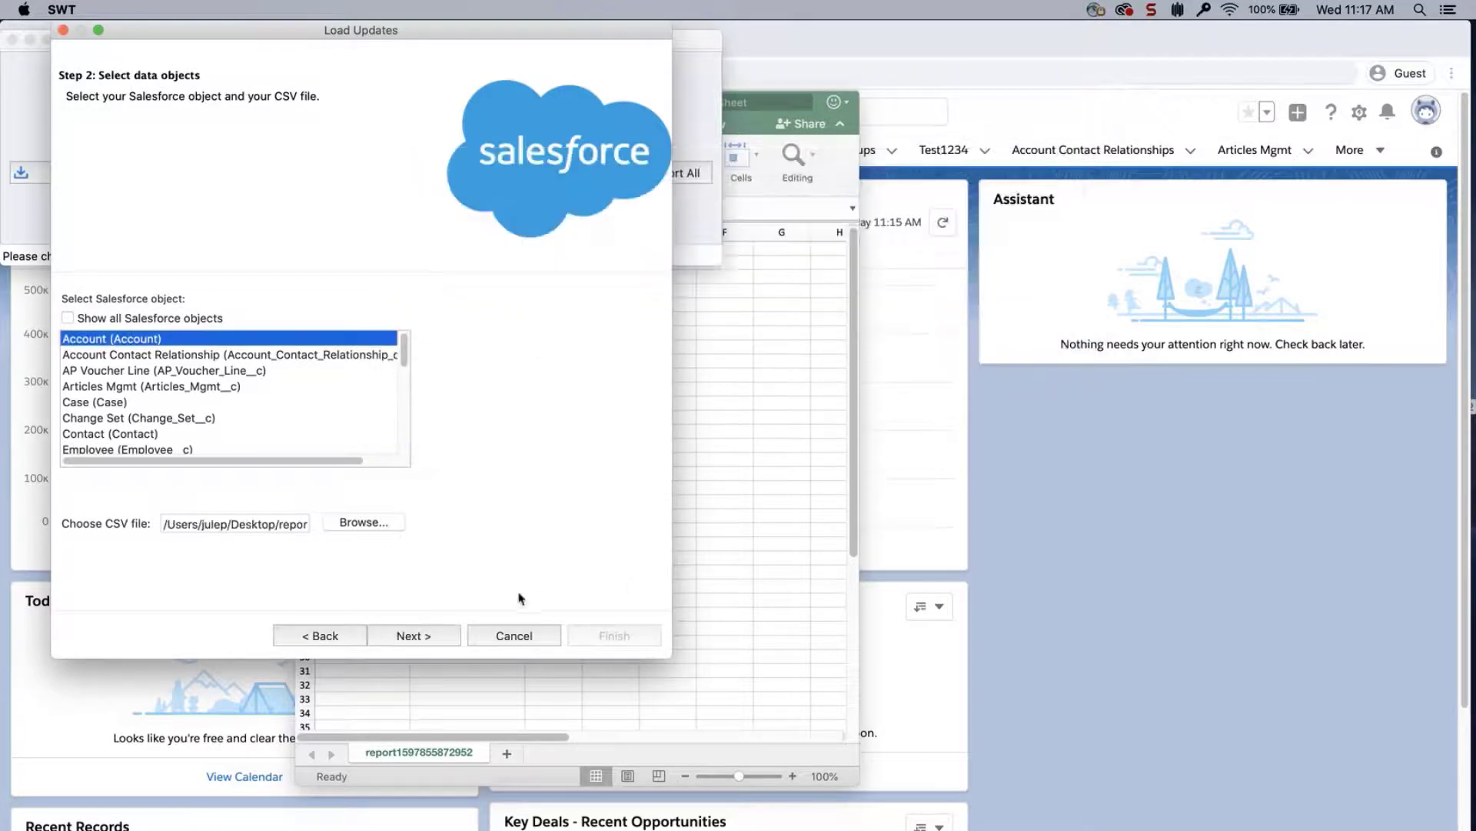
{"action": "left_click", "coordinate": [413, 634]}
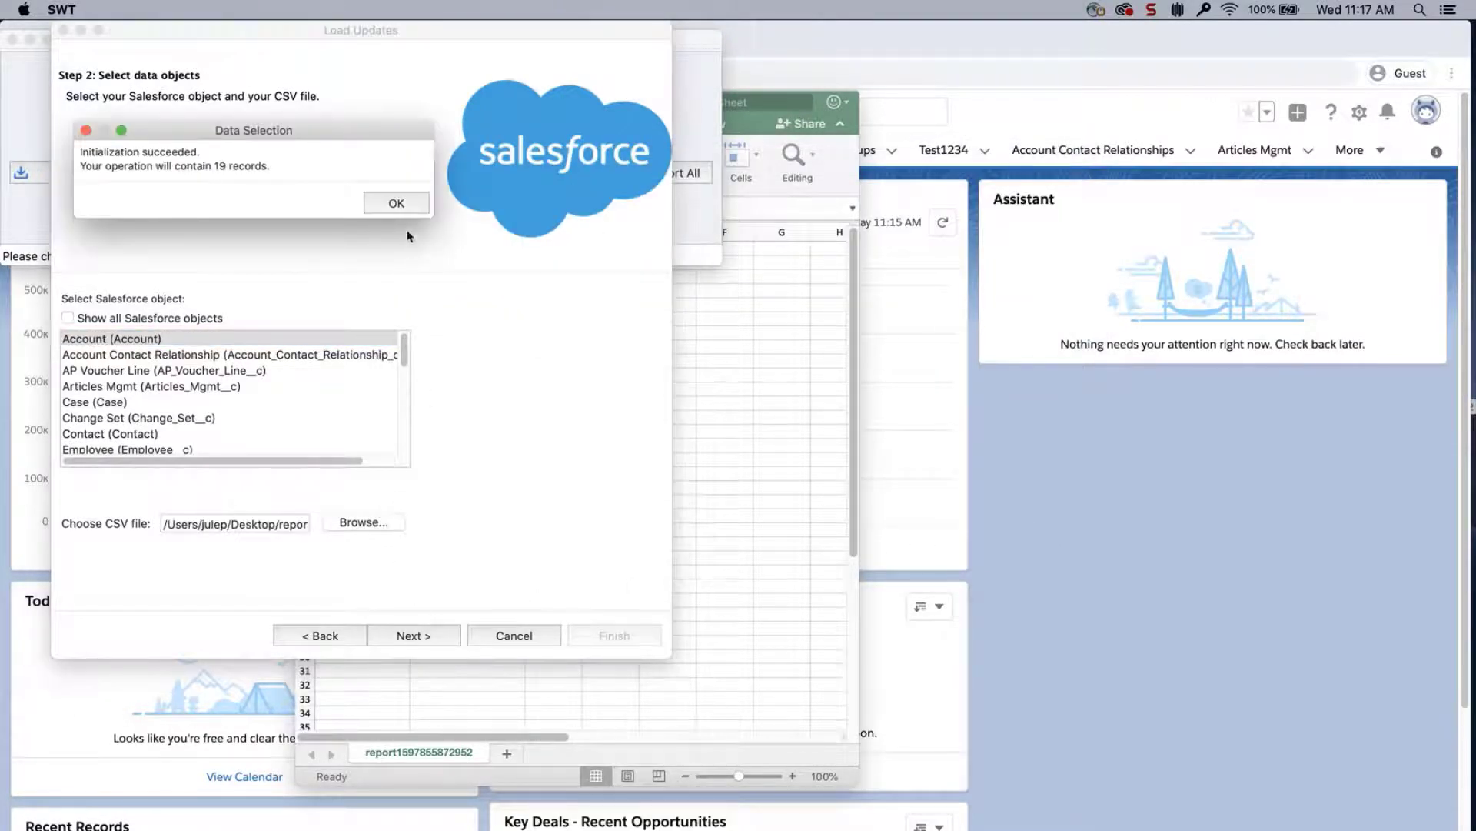
{"action": "left_click", "coordinate": [395, 202]}
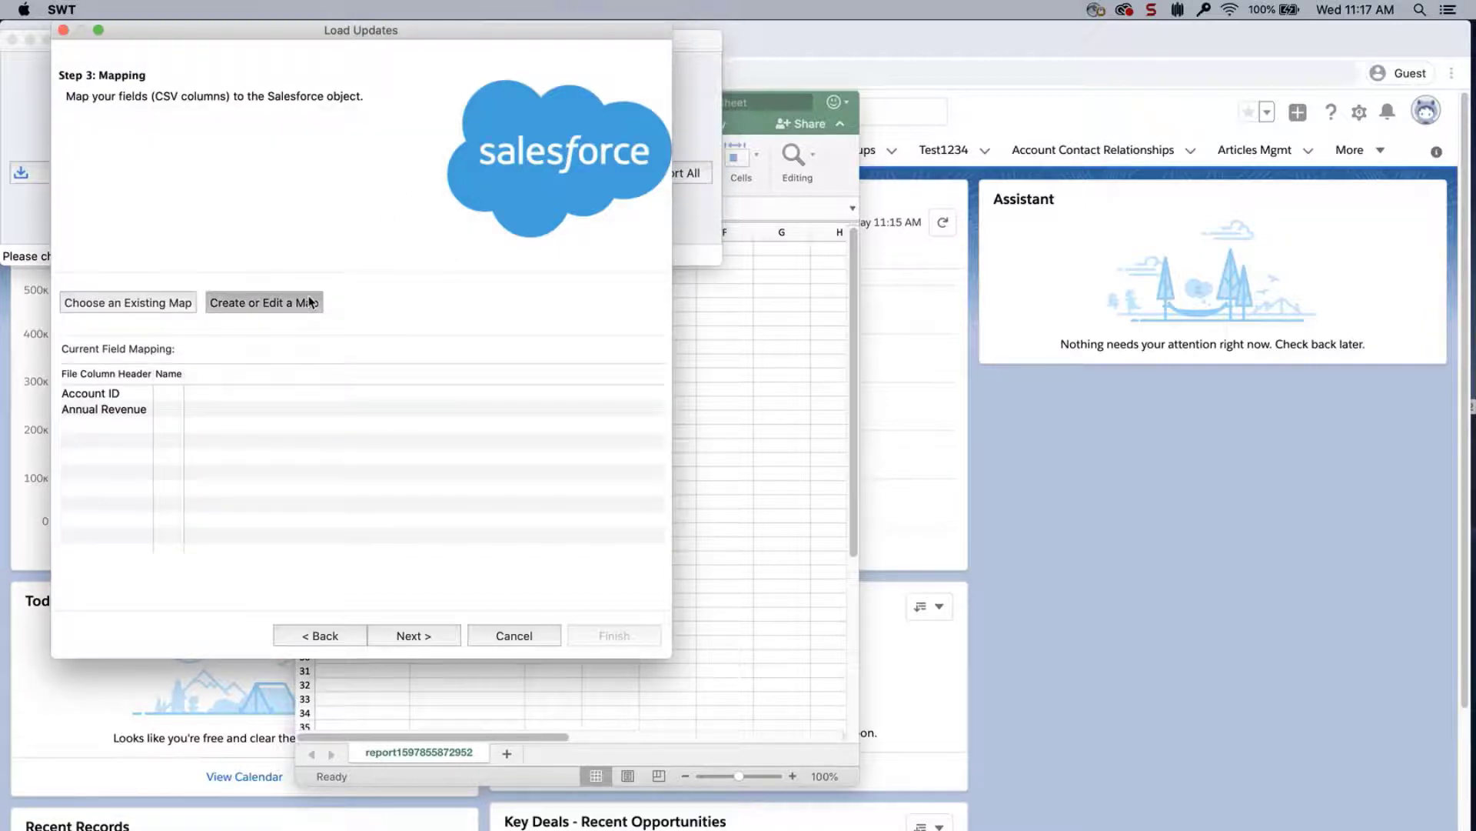
Map Account ID to Id and Annual Revenue to AnnualRevenue, then advance to finish
{"action": "left_click", "coordinate": [264, 302]}
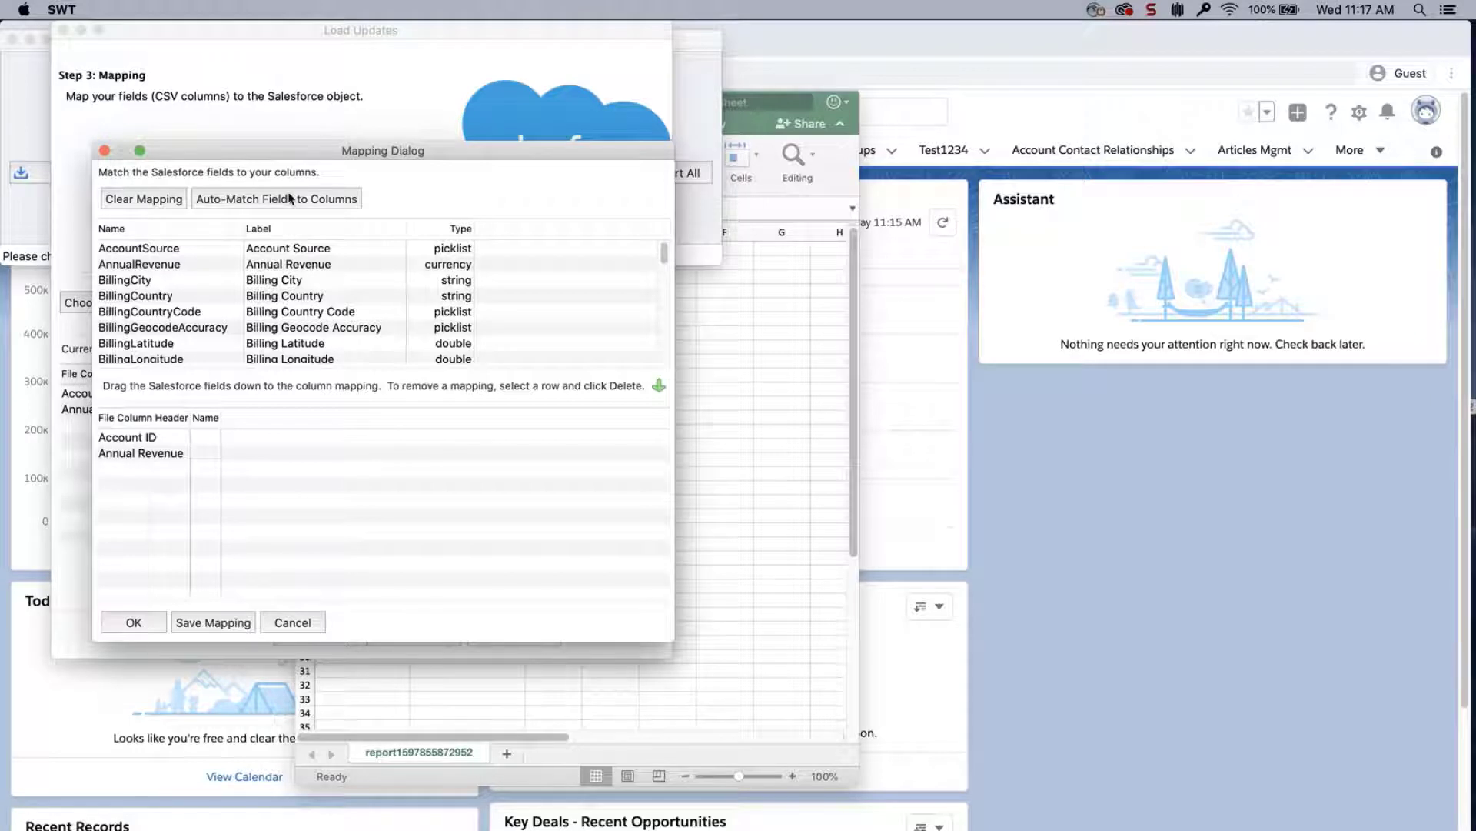
{"action": "left_click", "coordinate": [276, 198]}
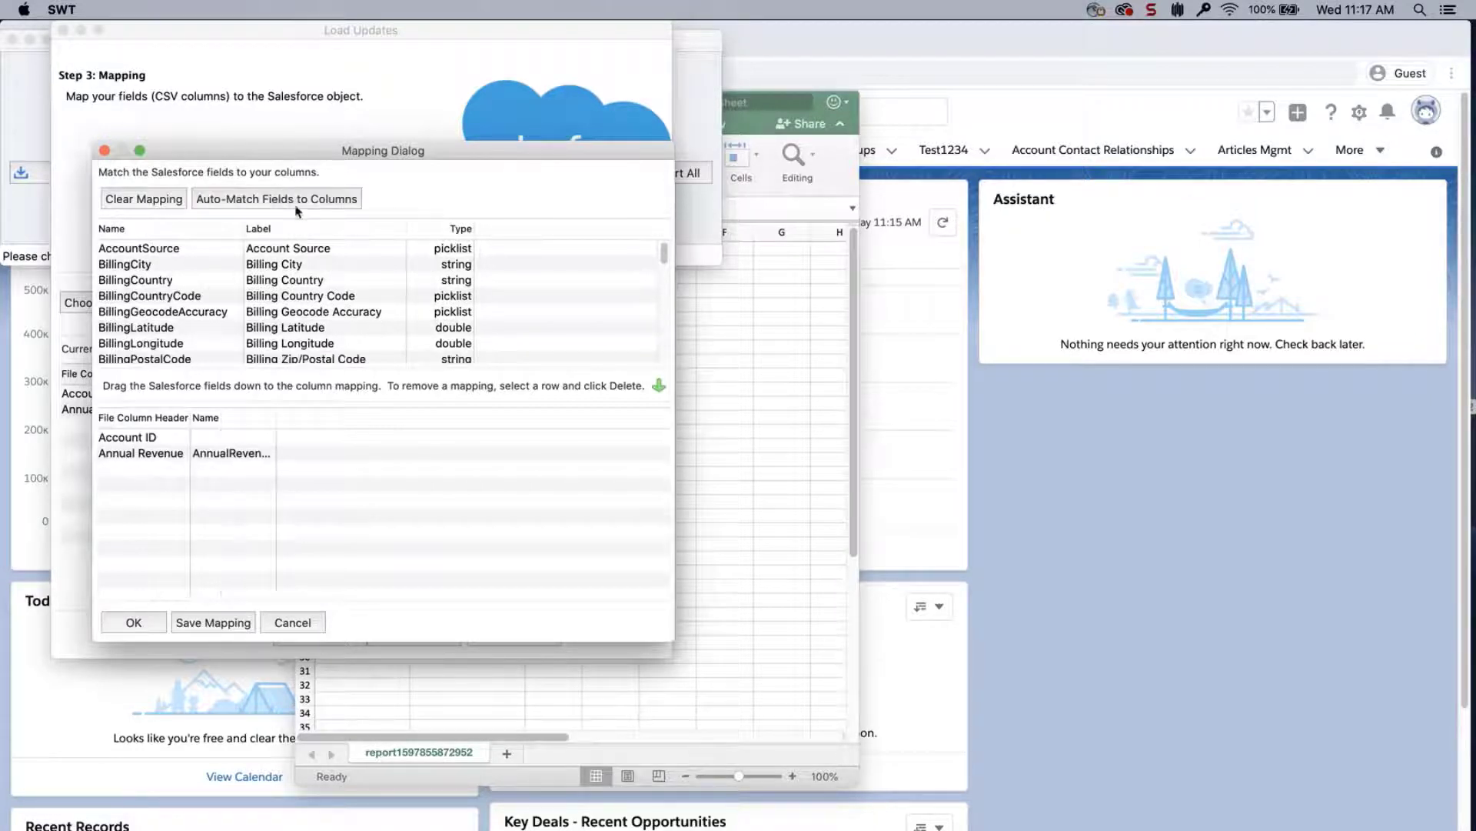
{"action": "scroll", "scroll_direction": "down", "scroll_amount": 3}
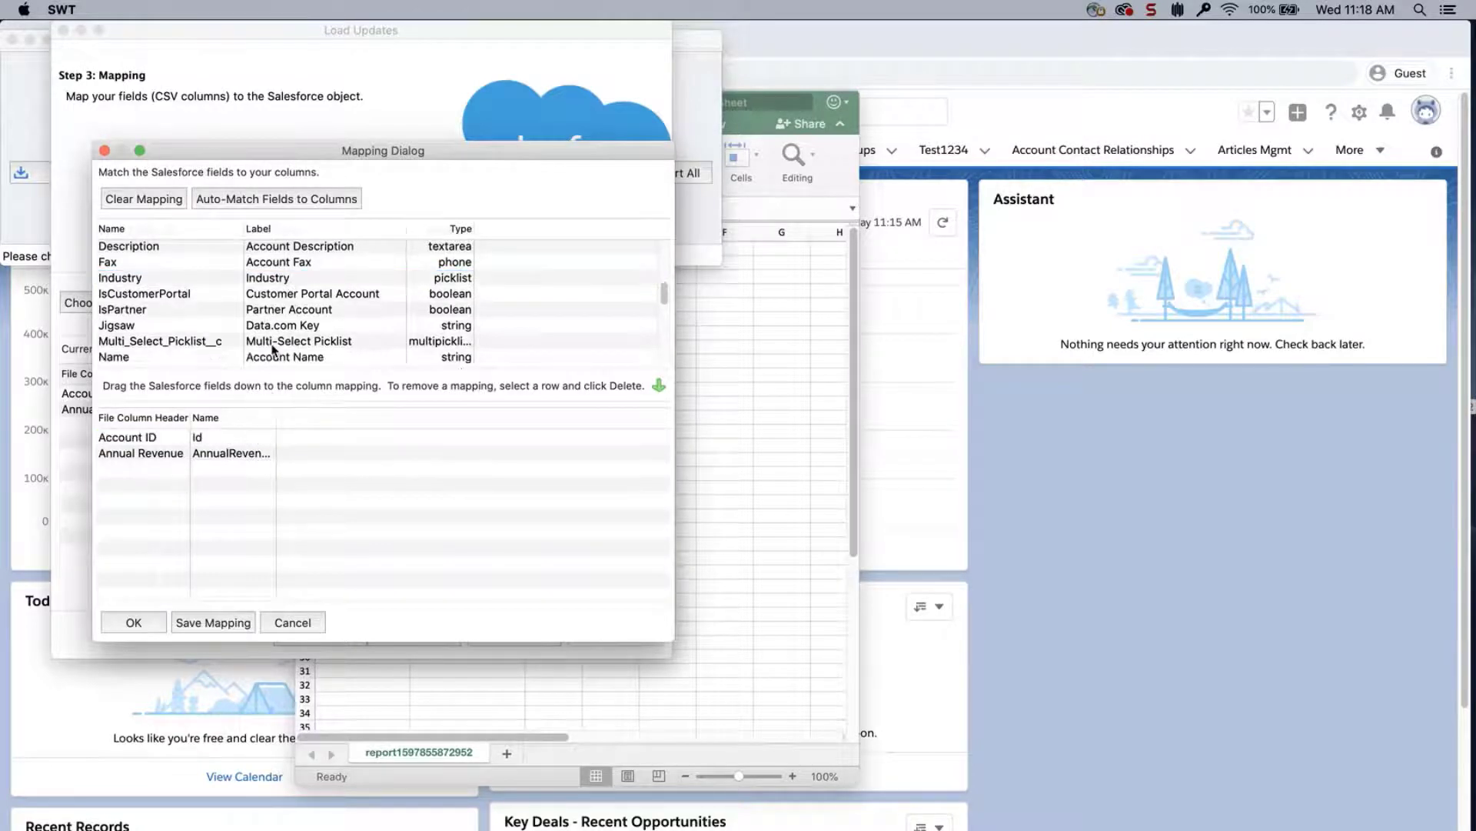
{"action": "left_click", "coordinate": [133, 621]}
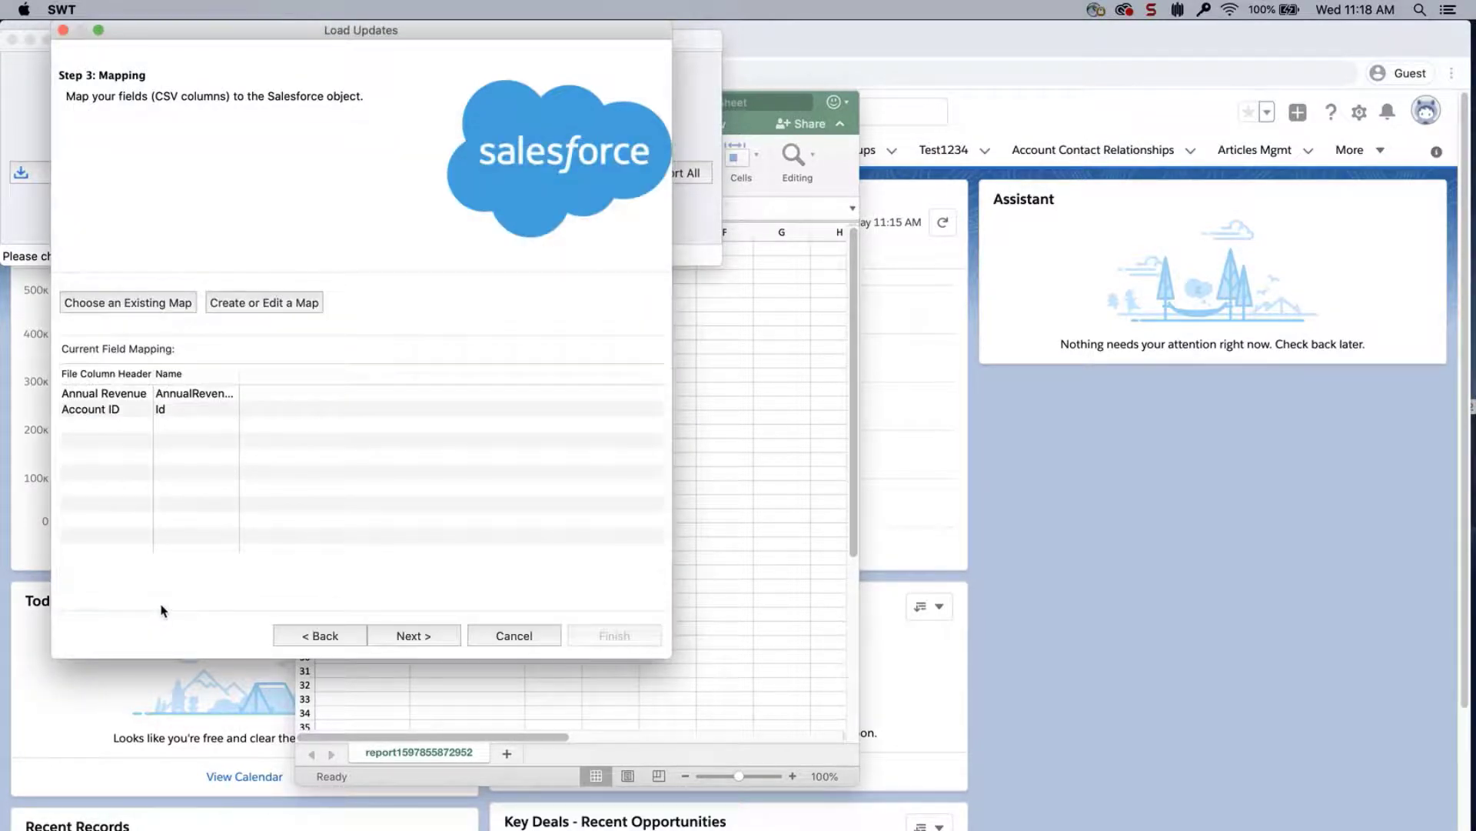
{"action": "left_click", "coordinate": [413, 634]}
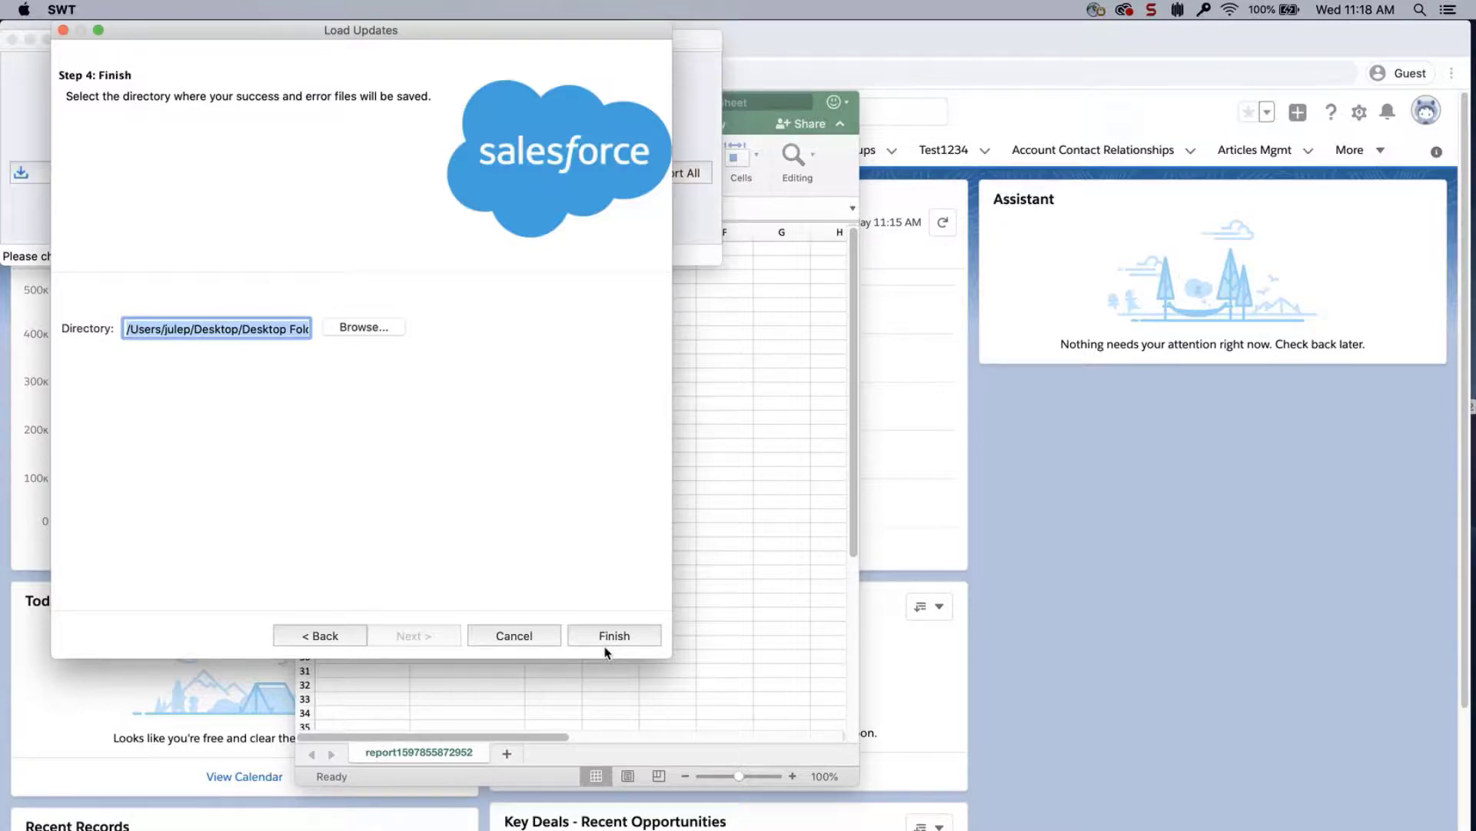
Run the Account update, confirm the warning, and dismiss the 19-successes, 0-errors result
{"action": "left_click", "coordinate": [614, 634]}
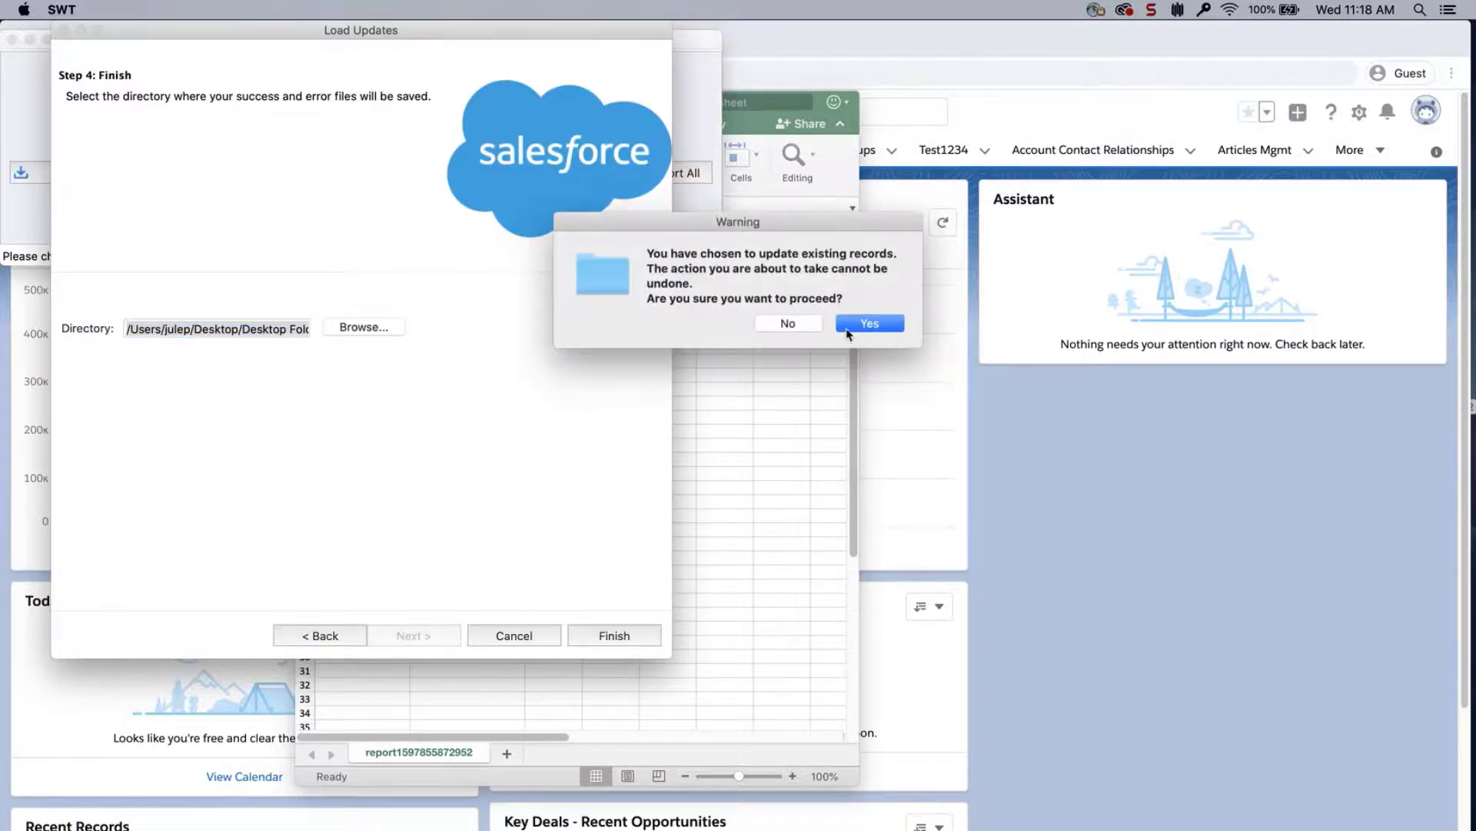
{"action": "left_click", "coordinate": [868, 323]}
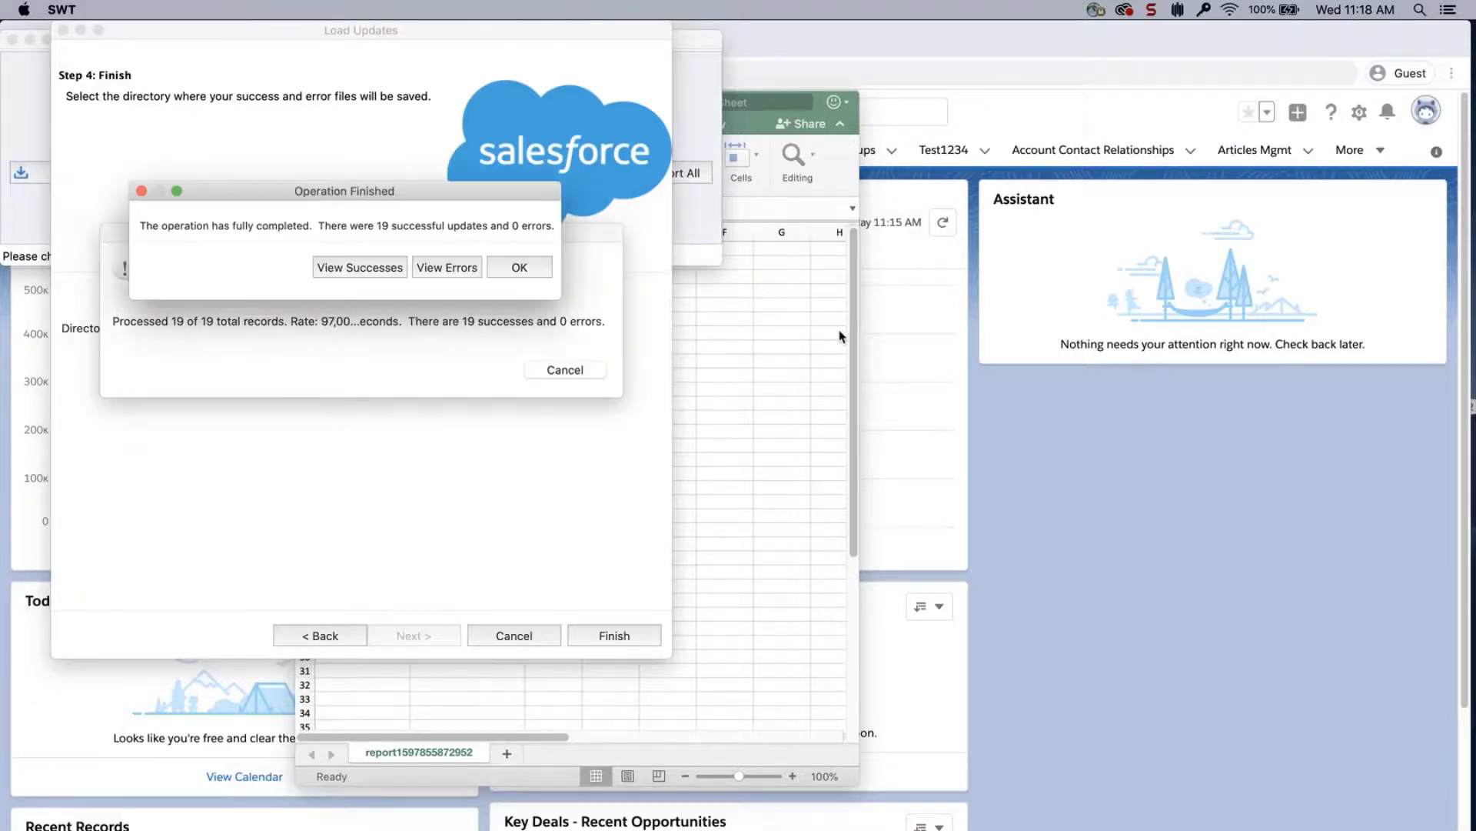
{"action": "mouse_move", "coordinate": [532, 278]}
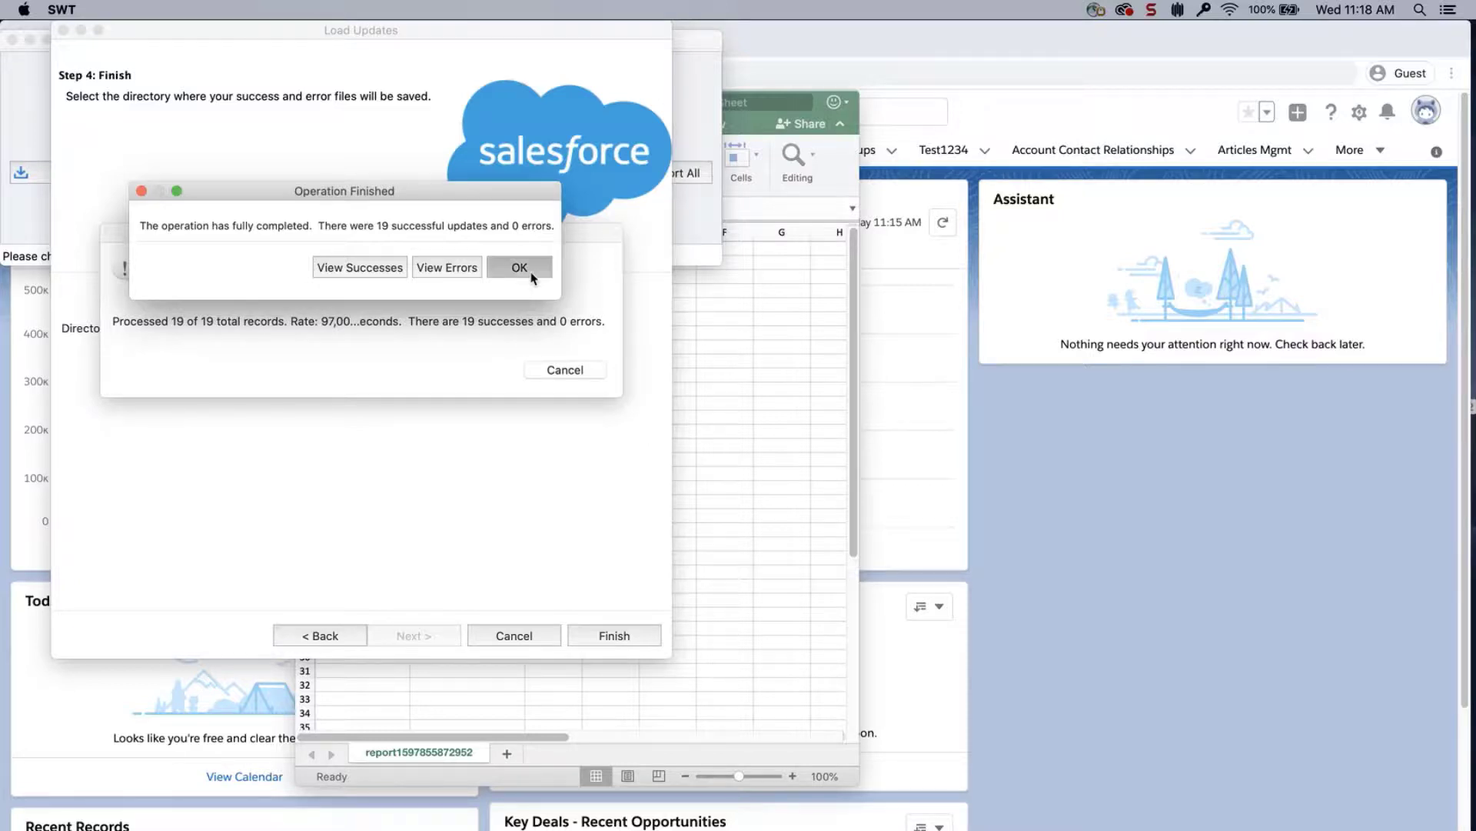
{"action": "left_click", "coordinate": [517, 267]}
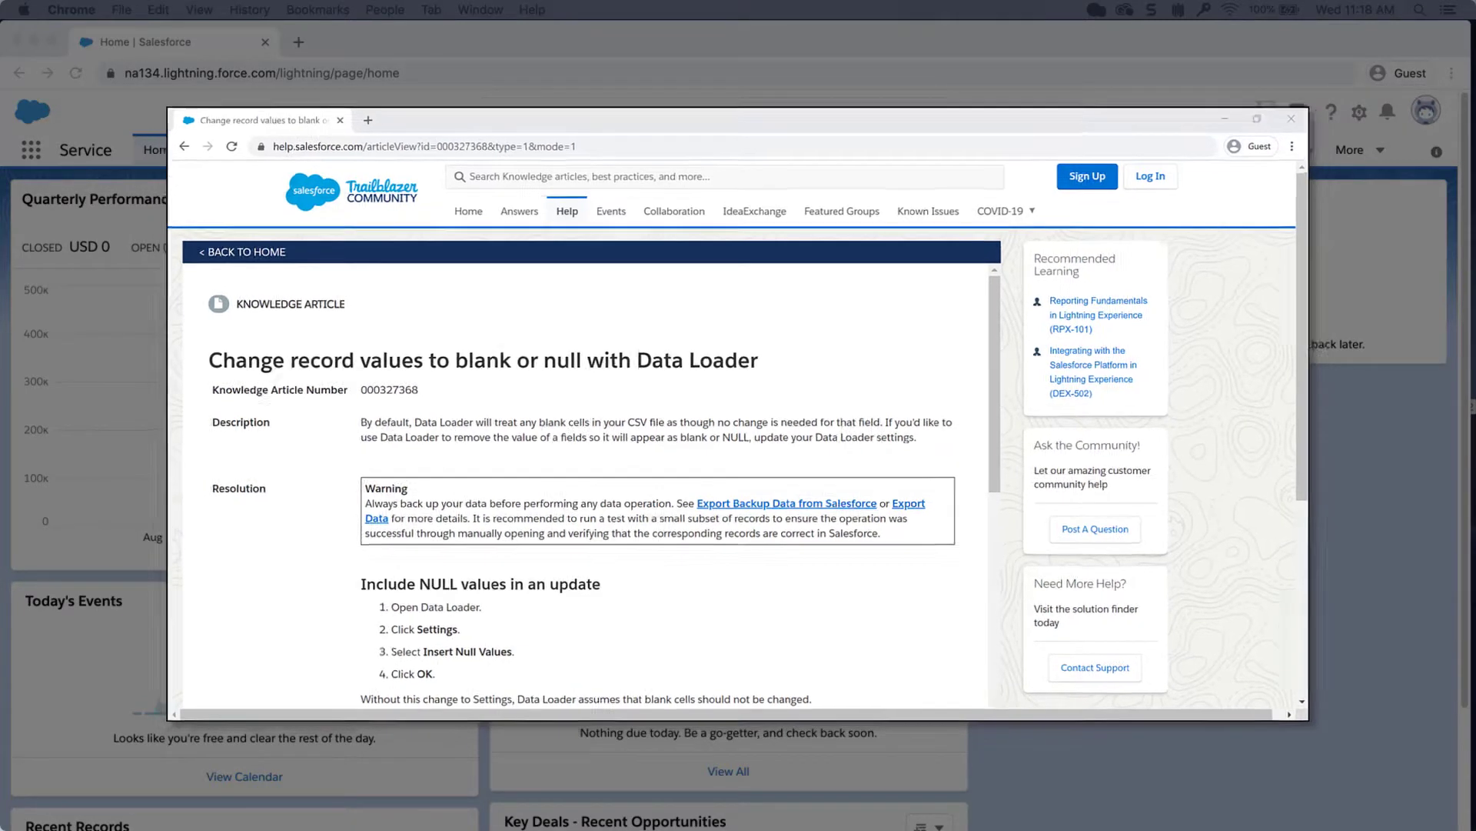
Close the help.salesforce.com article window to reveal the Salesforce Home tab
{"action": "left_click", "coordinate": [1291, 119]}
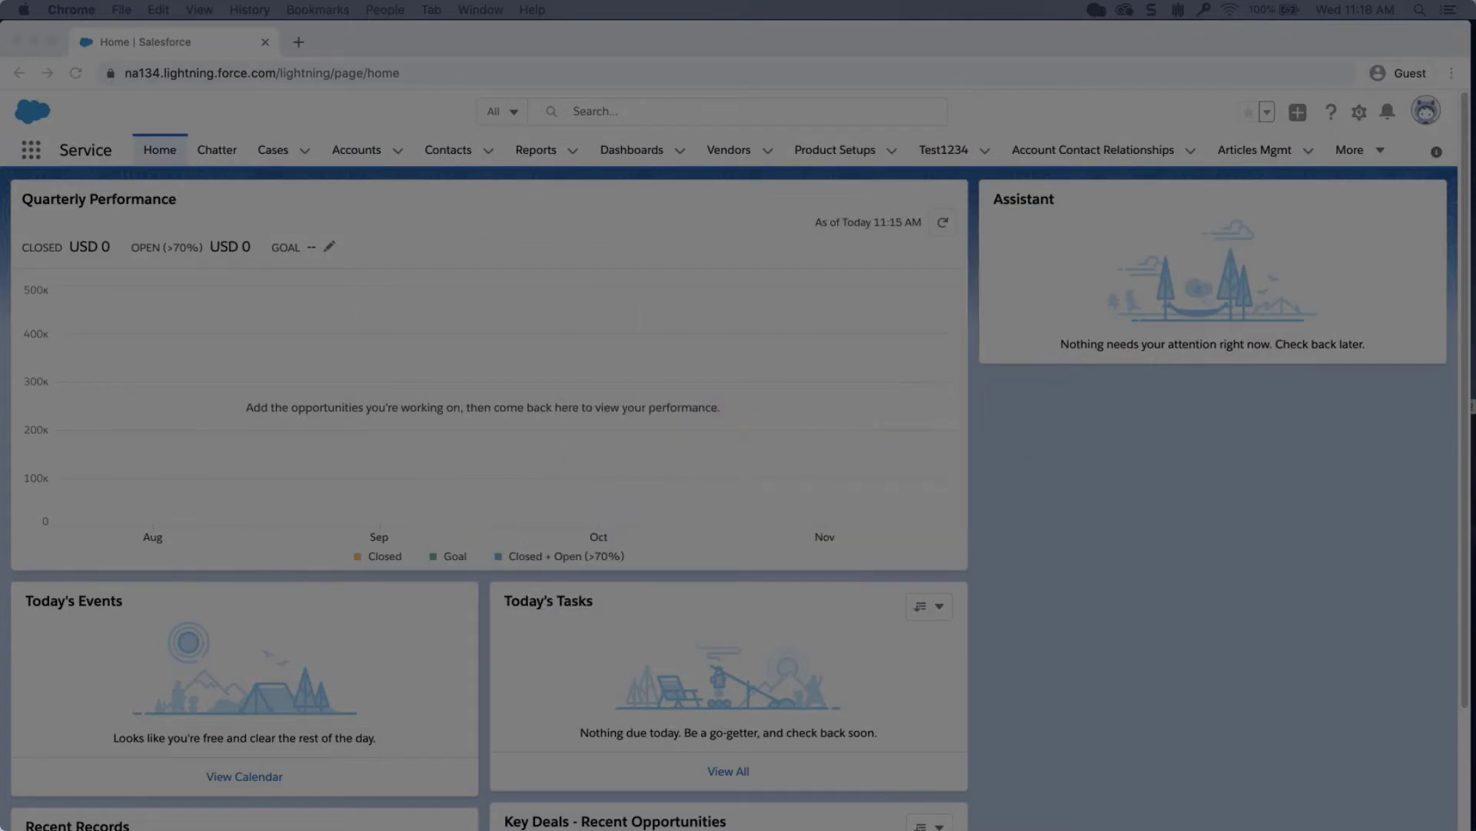